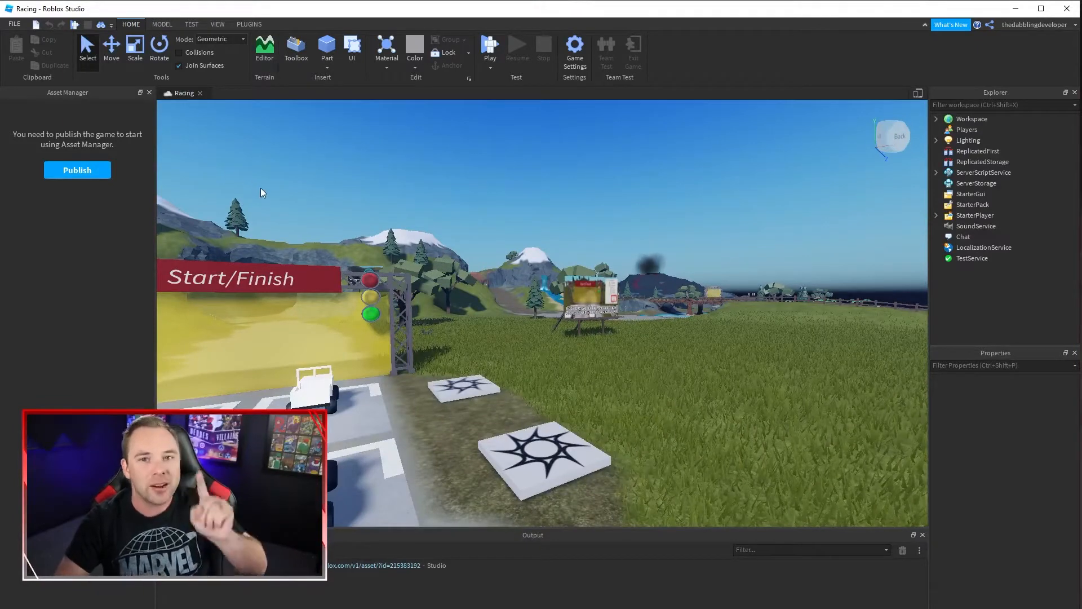
mouse_move(481, 245)
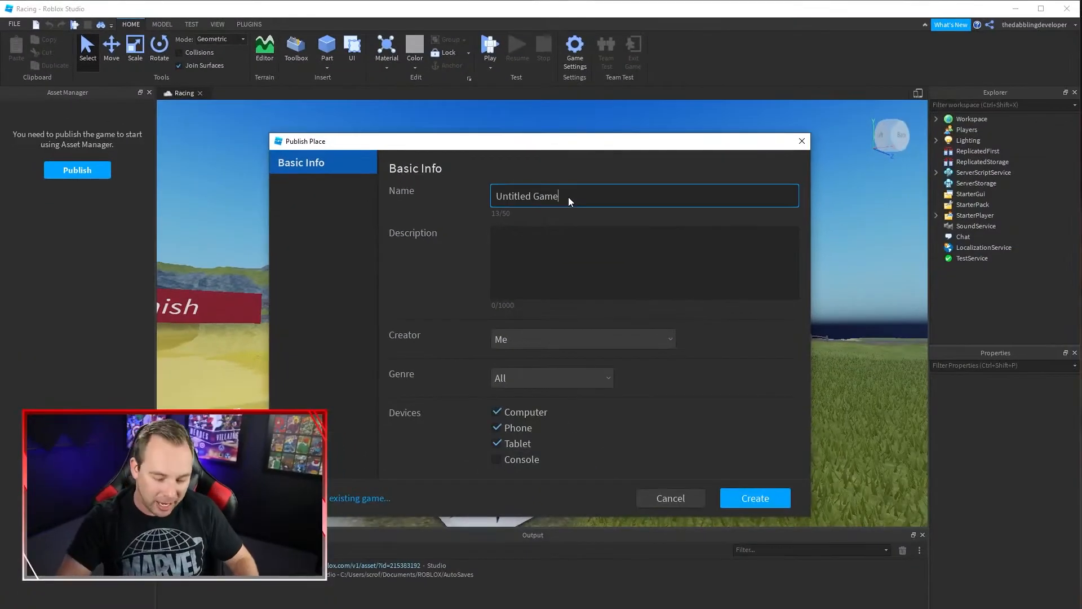
- Name the new game 'Skybox Magic', create it, and dismiss the publish confirmation
type("Skybox")
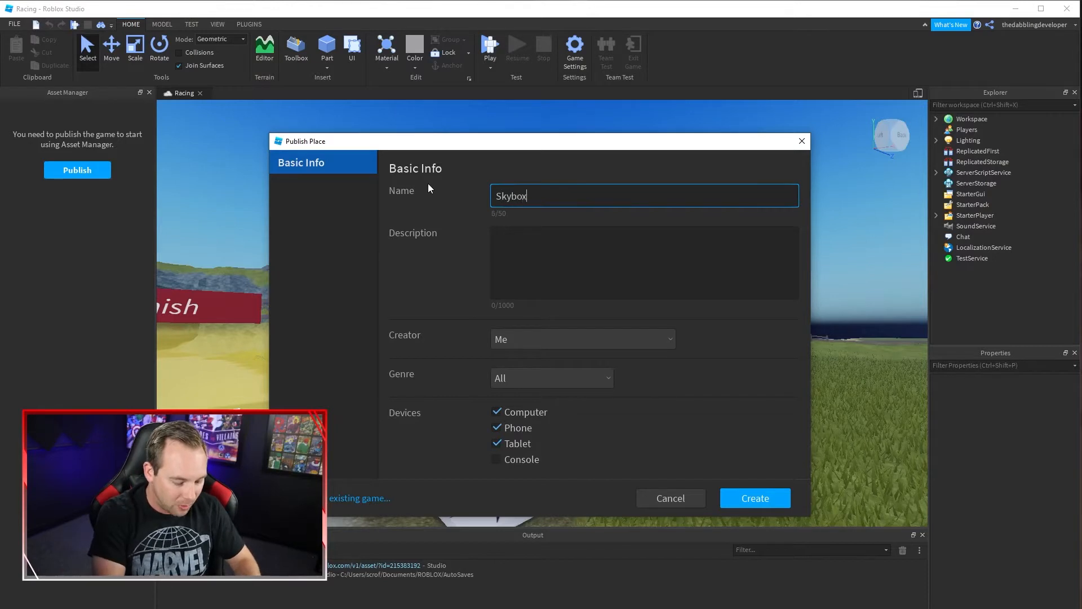
type("Mag")
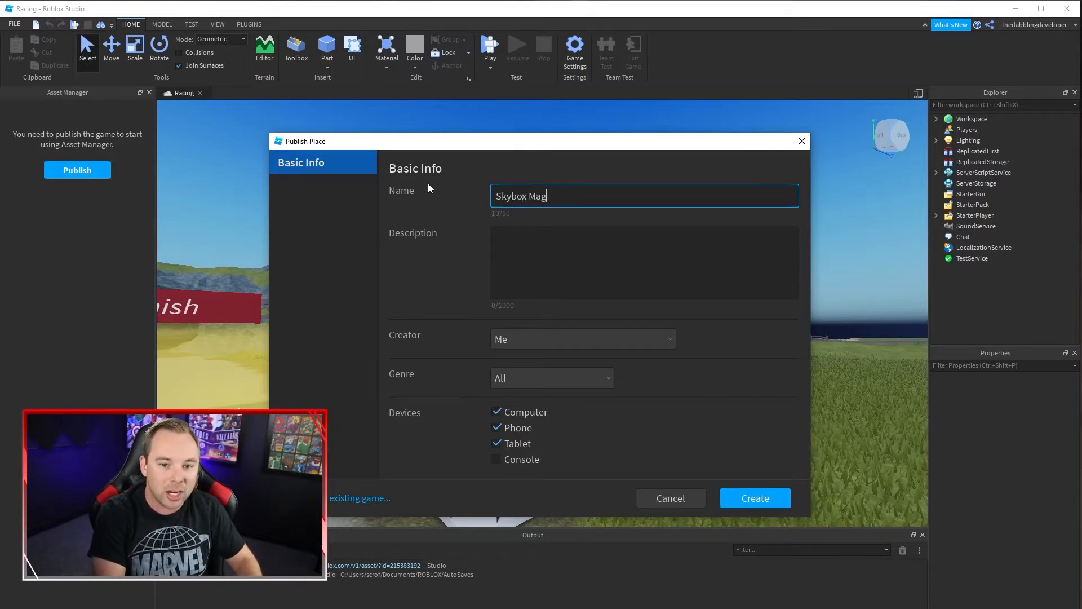
type("ic")
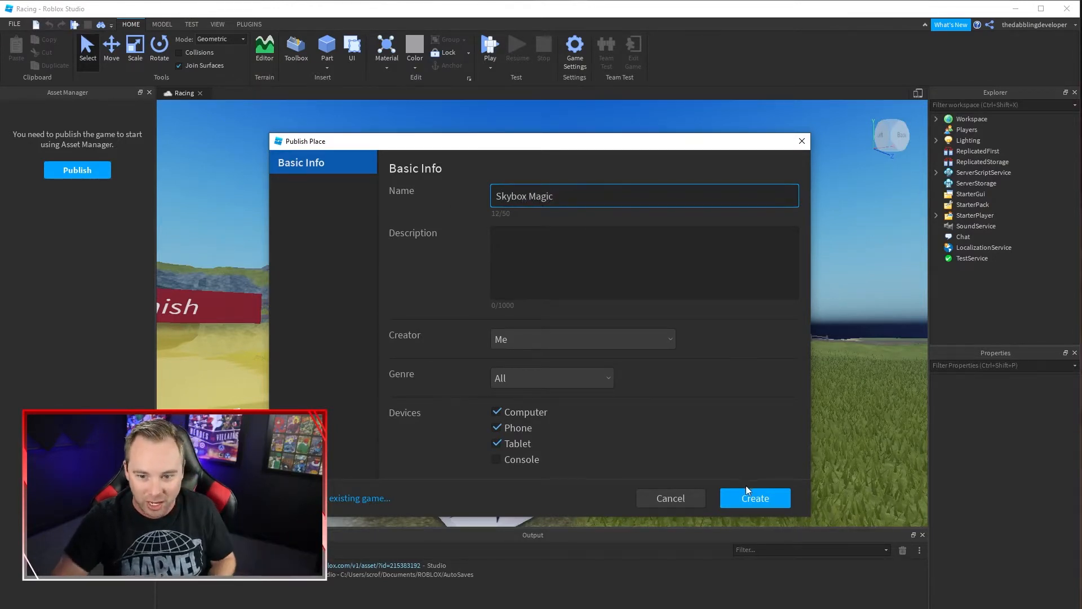
left_click(755, 499)
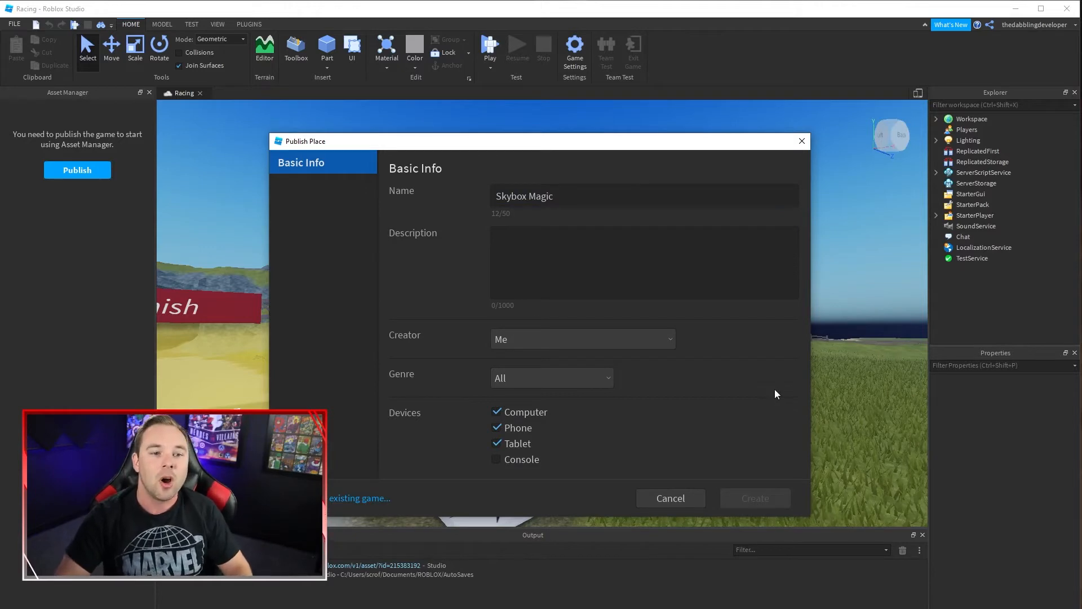
left_click(755, 498)
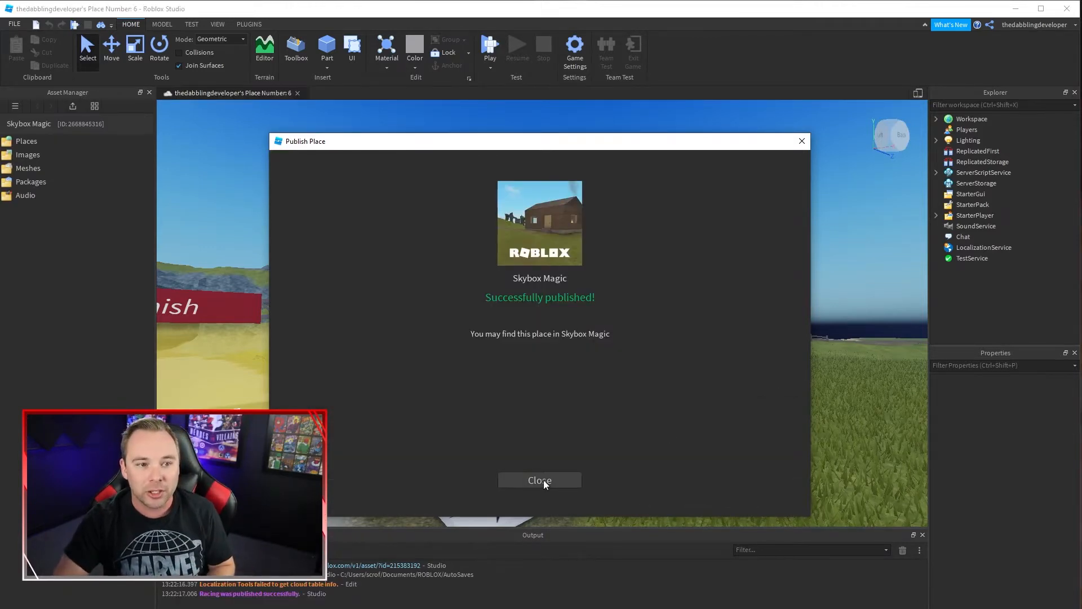
left_click(540, 480)
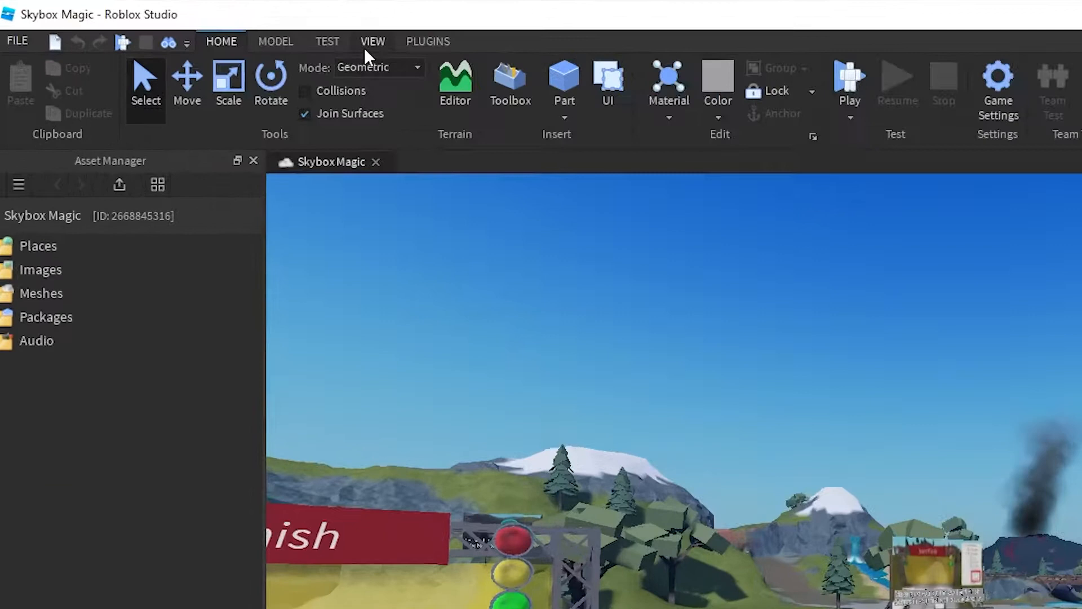
- From the View ribbon, ensure the Asset Manager panel is enabled
left_click(372, 41)
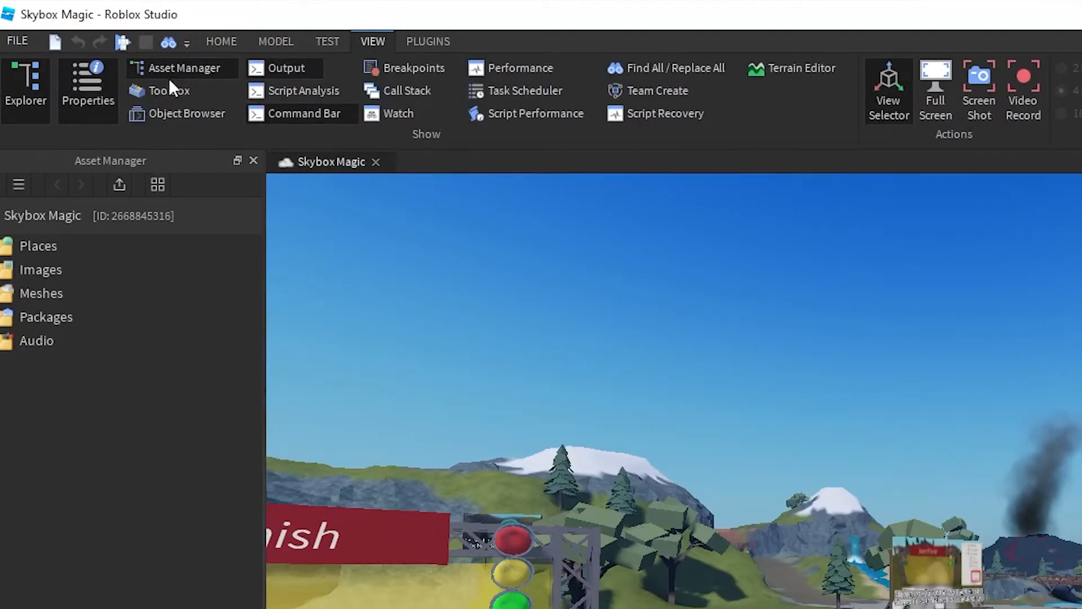
mouse_move(186, 84)
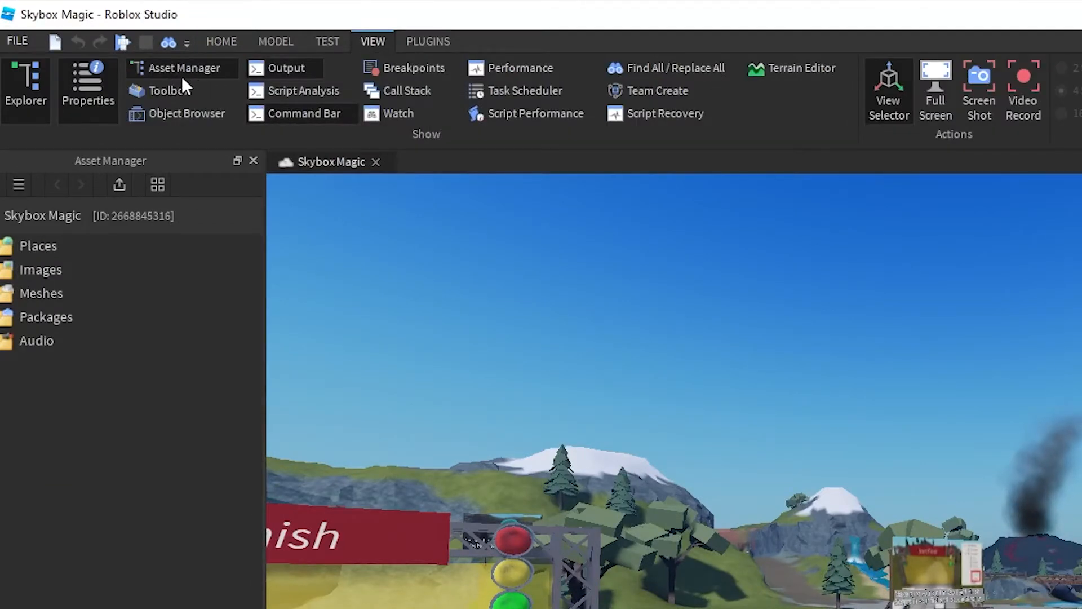
mouse_move(185, 70)
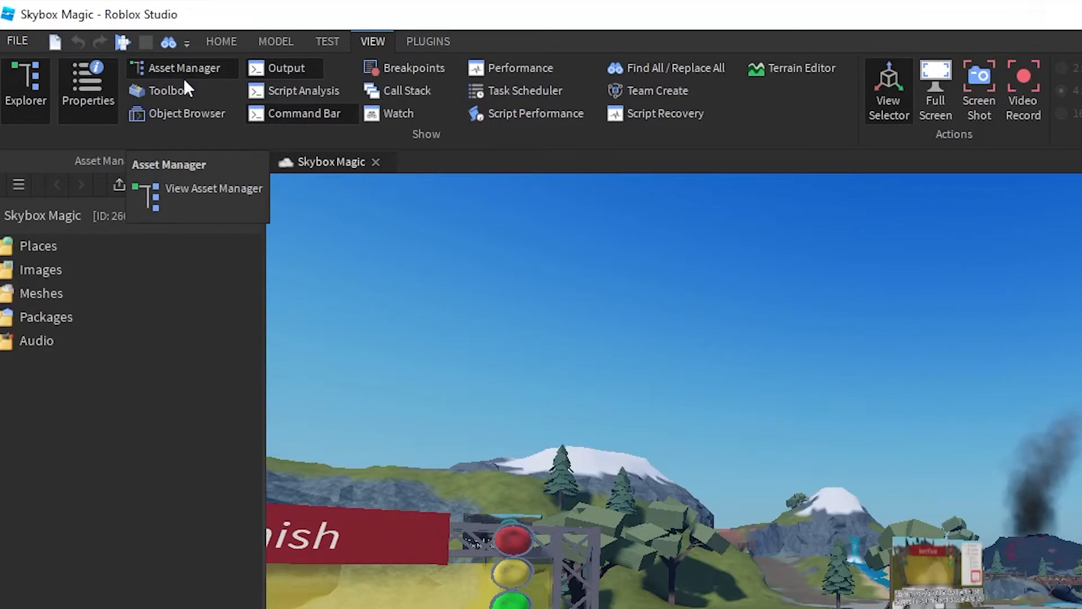
left_click(214, 189)
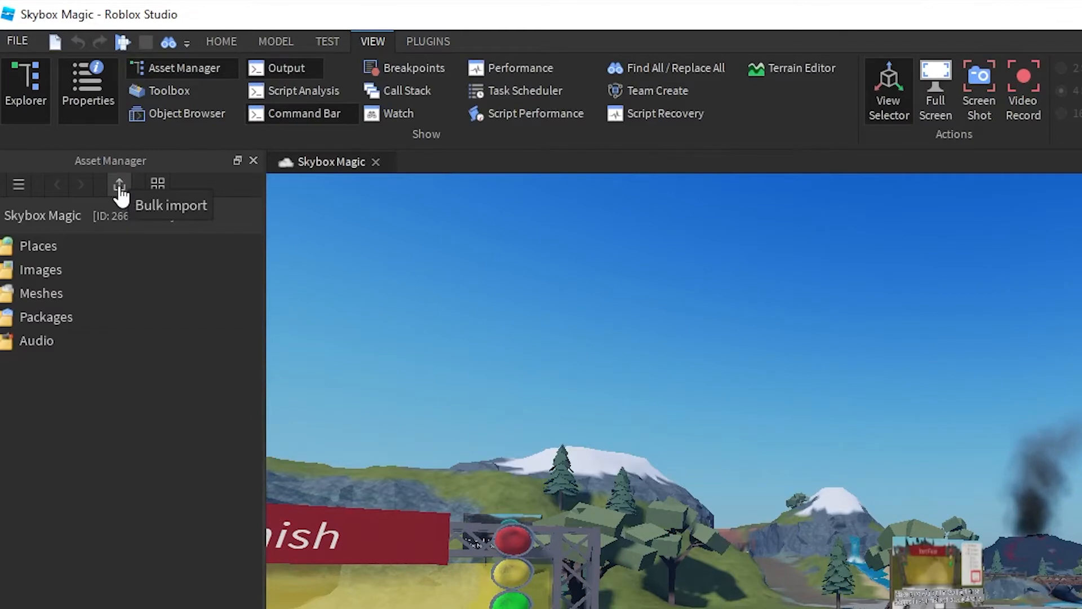
- Bulk-import space.jpg from Downloads into the place's assets
left_click(120, 184)
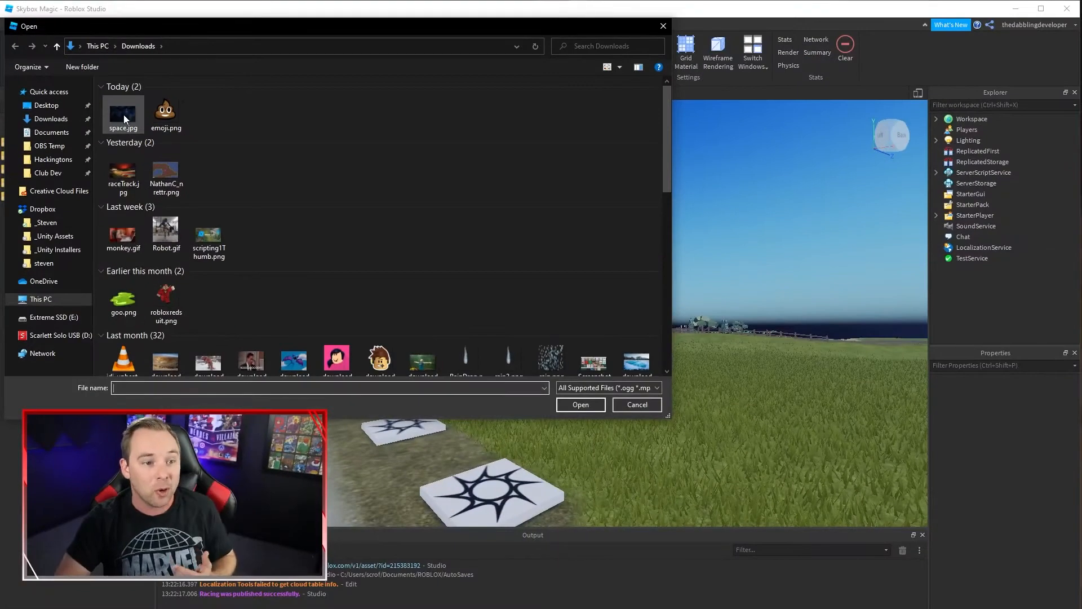
mouse_move(124, 118)
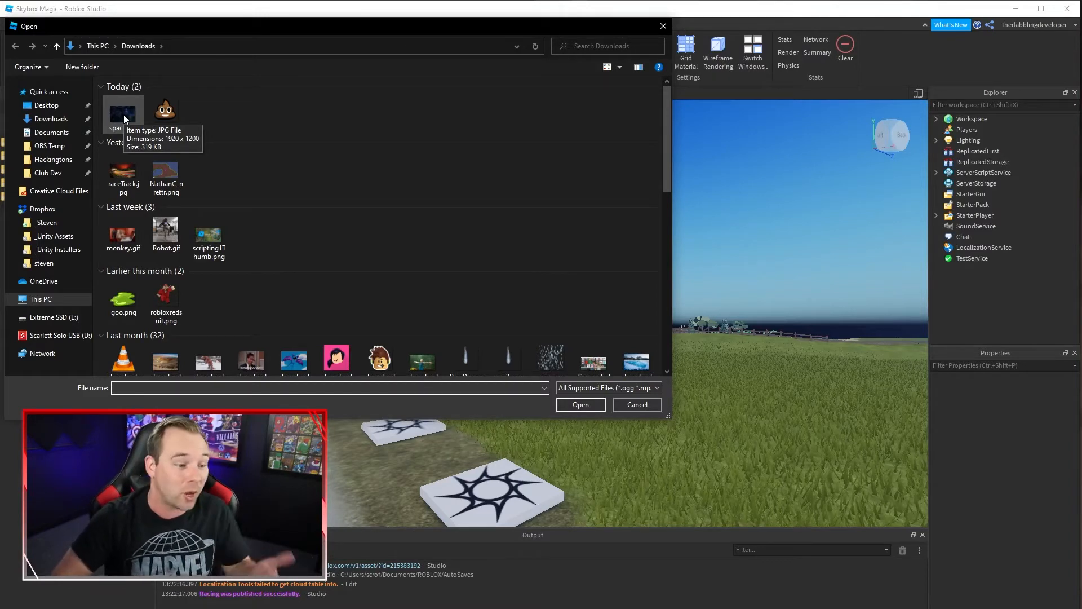
left_click(123, 110)
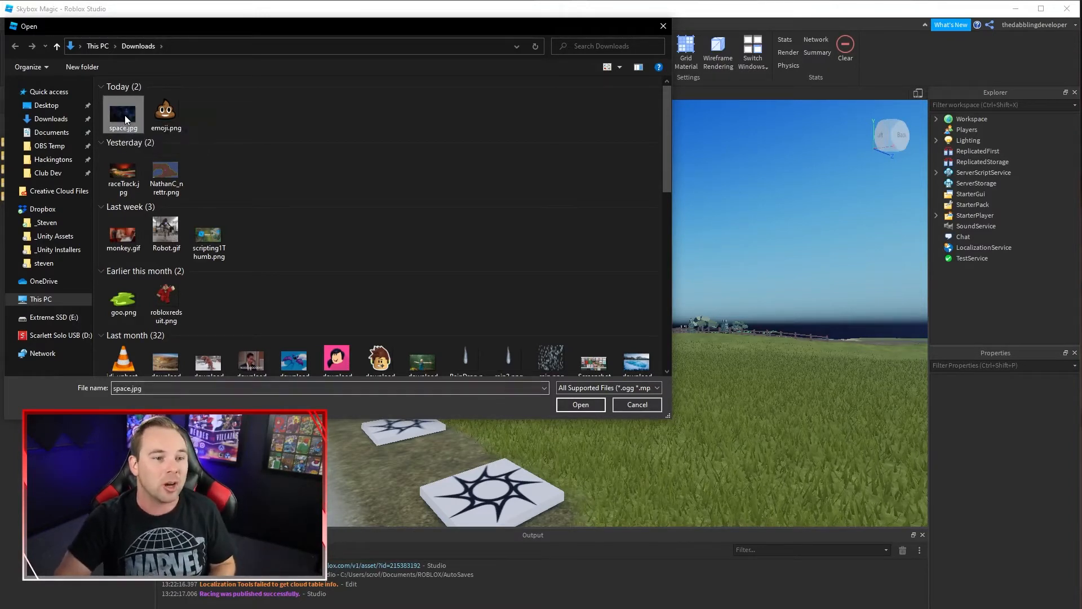
left_click(581, 405)
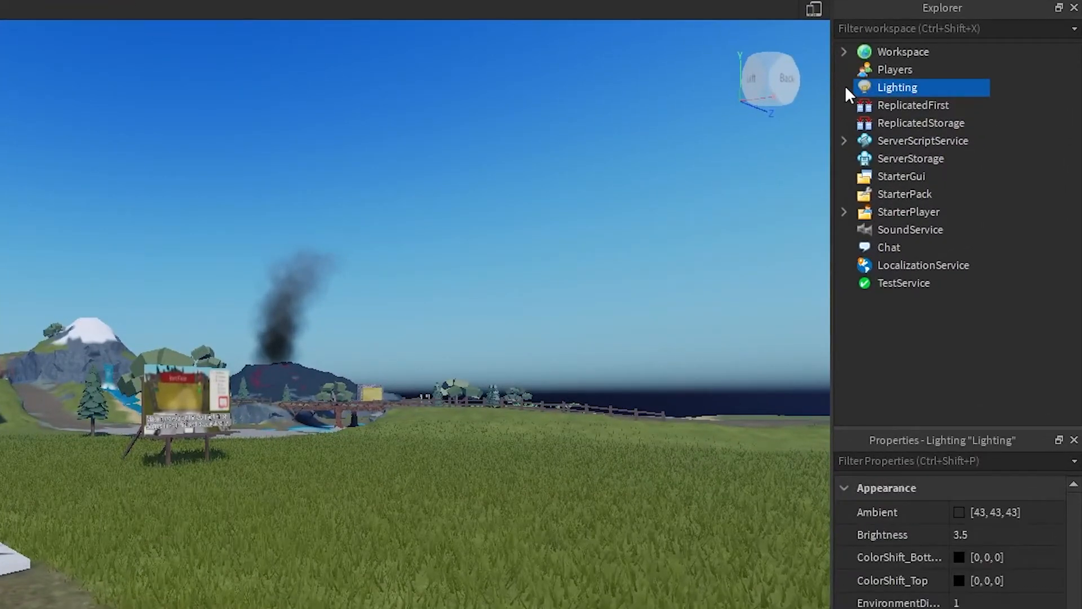
- Expand Lighting in Explorer to reach the Sky object's skybox properties
left_click(843, 88)
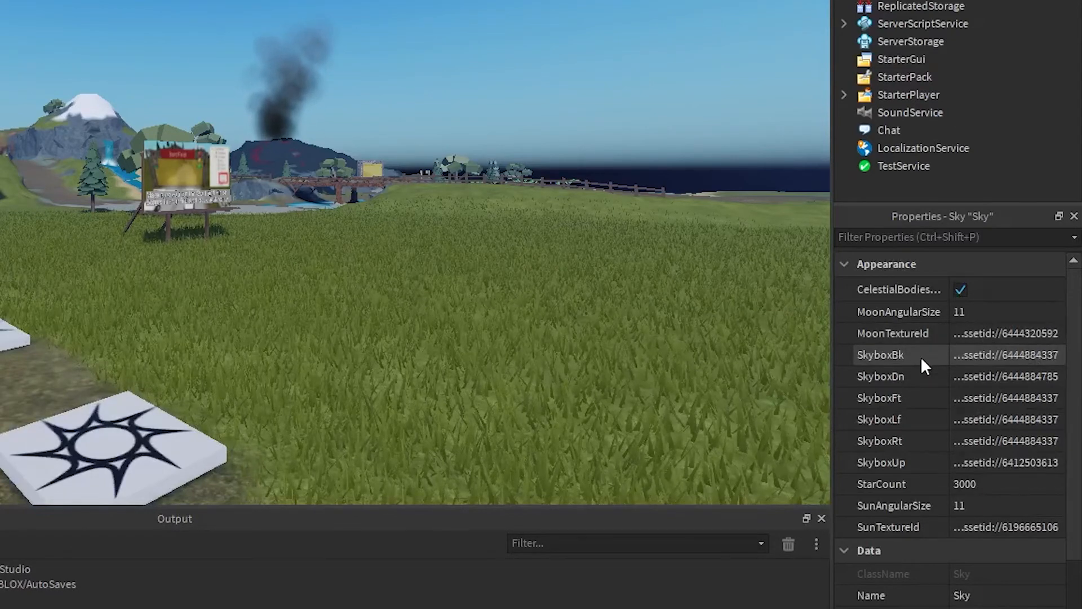
mouse_move(922, 408)
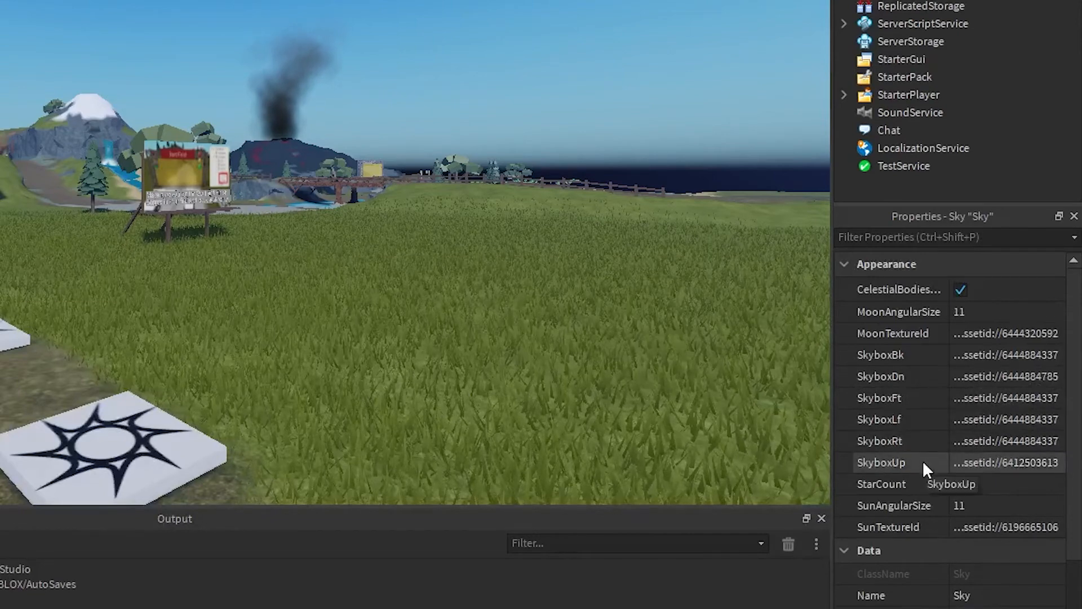
mouse_move(931, 367)
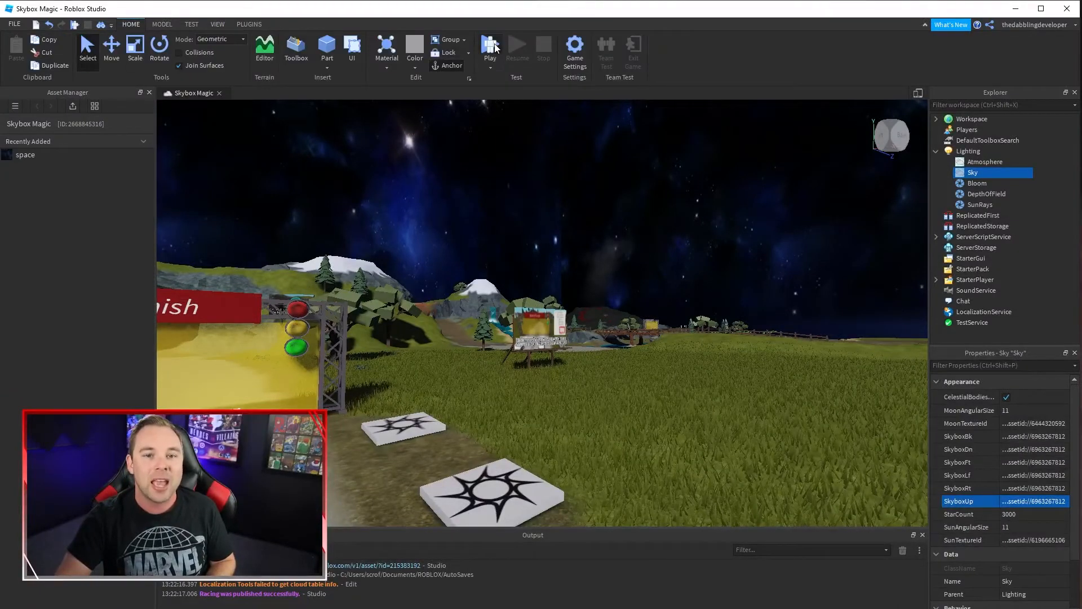
- Start a playtest to view the new starry space skybox
left_click(490, 46)
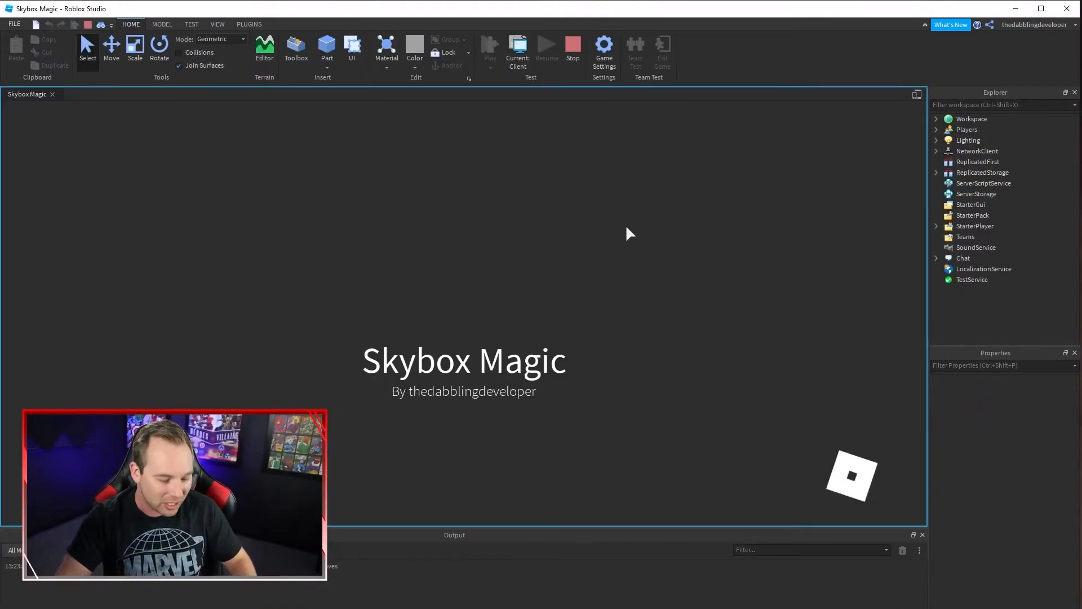